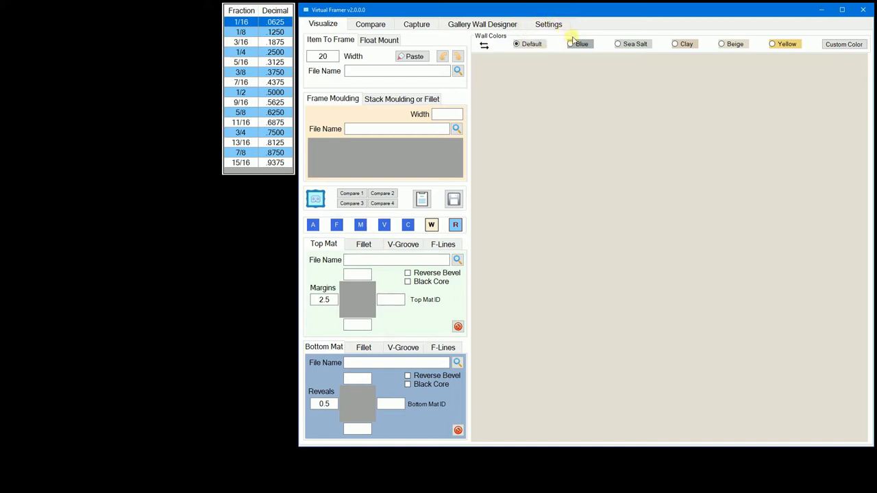
Step: View the Settings page listing default directories, default sizes, wall colors and supplier web sites
left_click(548, 25)
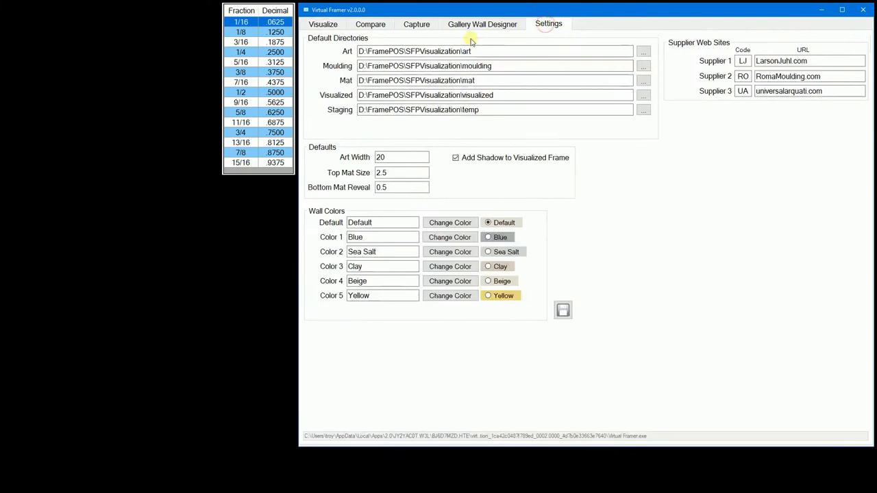
mouse_move(373, 37)
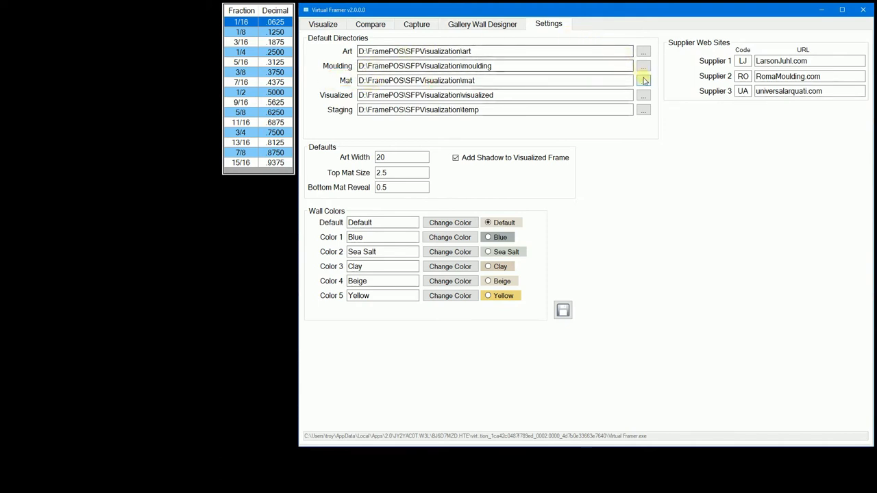
left_click(643, 80)
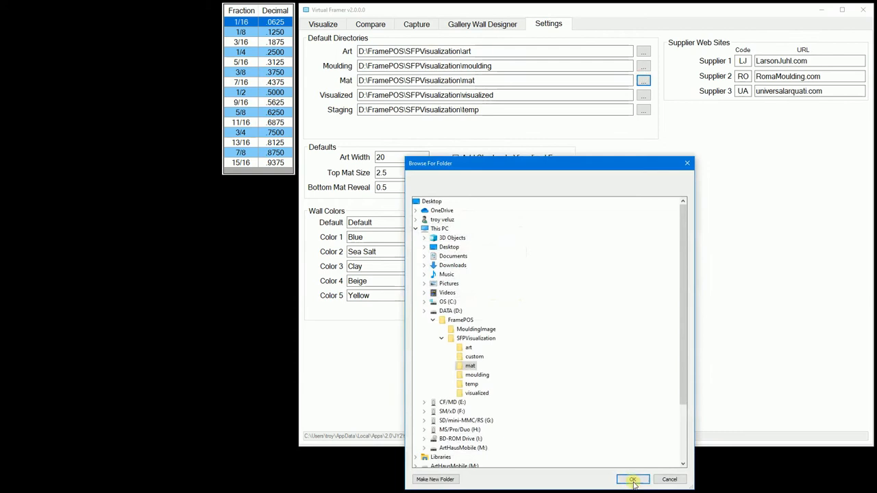
left_click(632, 480)
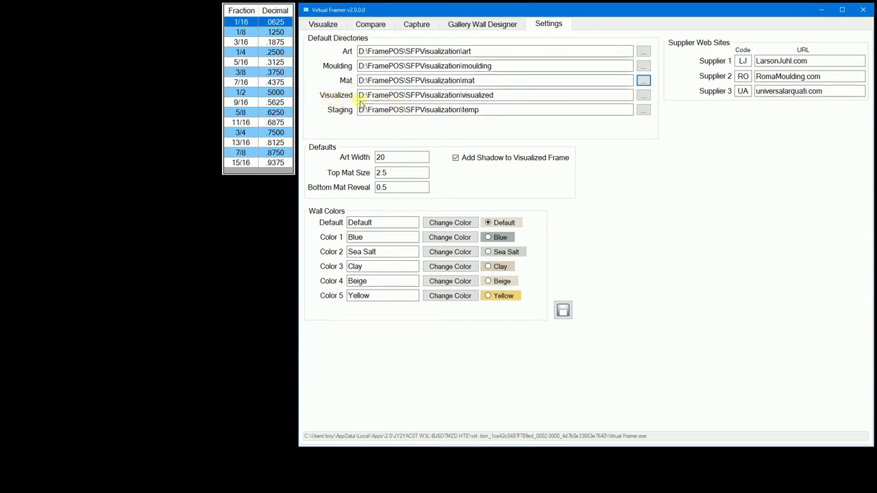
left_click(494, 96)
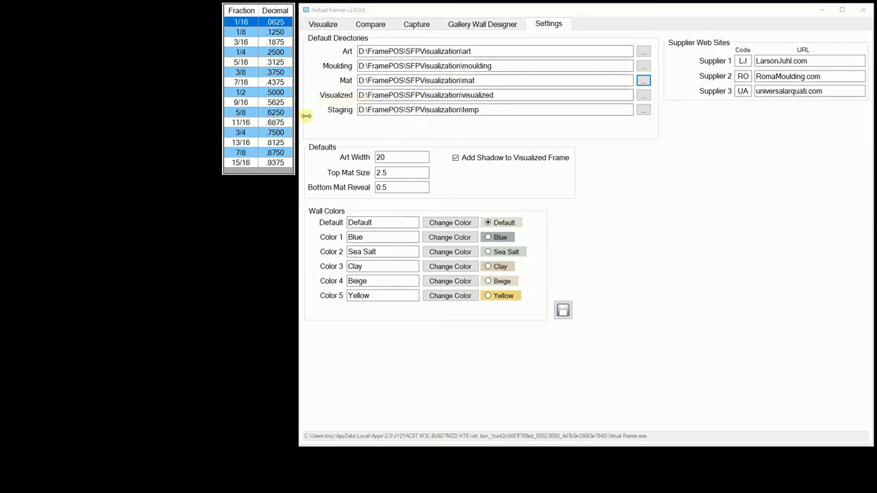
mouse_move(340, 139)
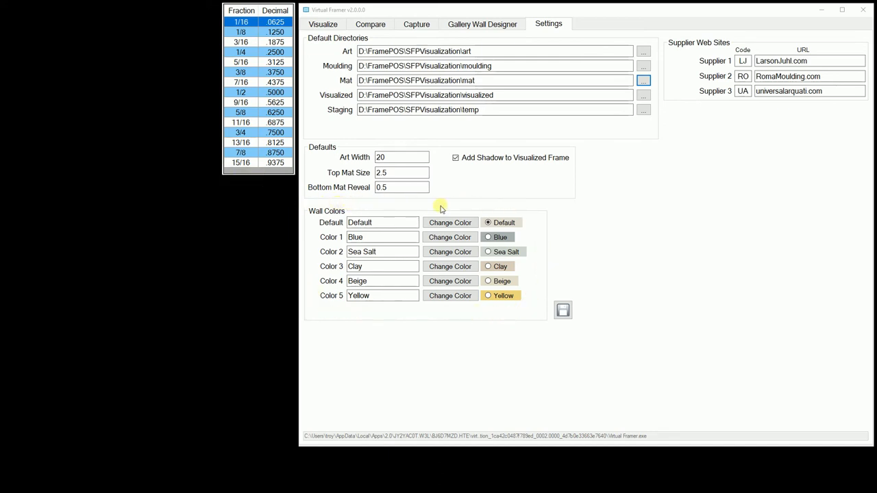
left_click(450, 236)
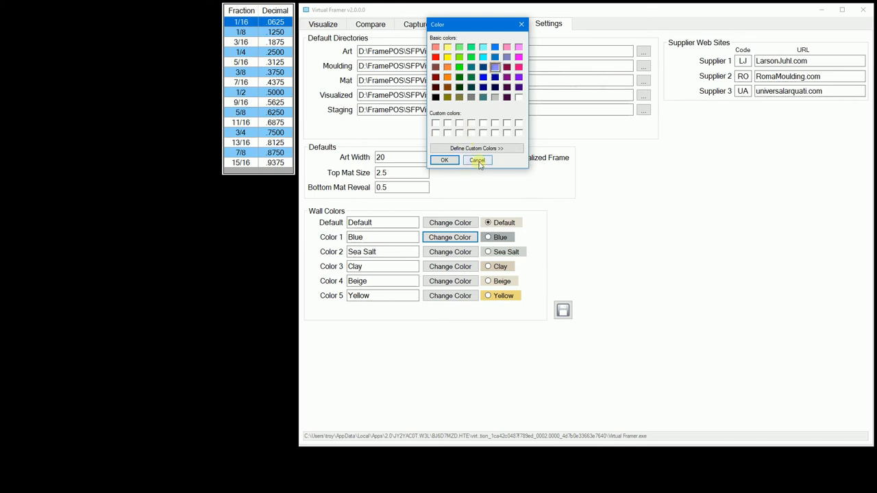
left_click(477, 159)
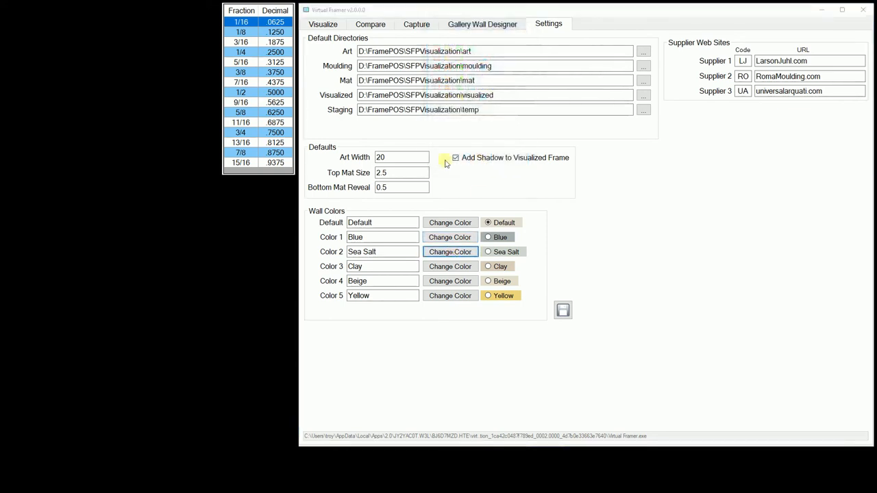
left_click(449, 252)
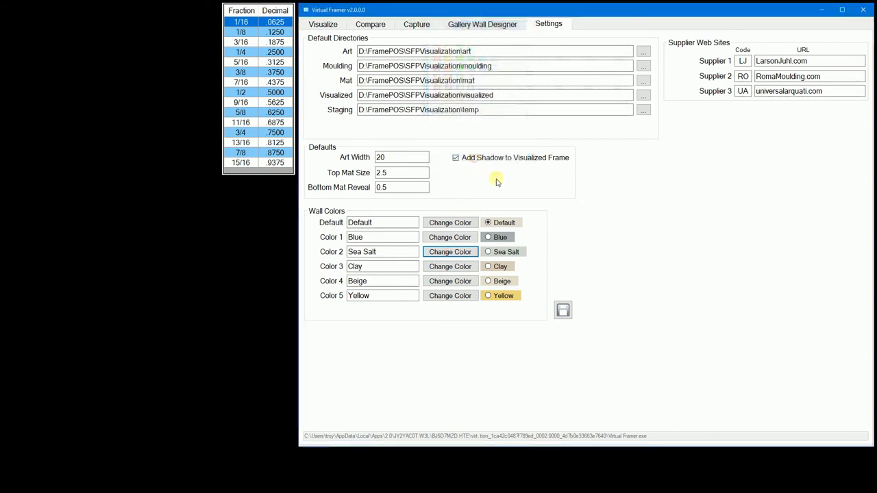
mouse_move(734, 48)
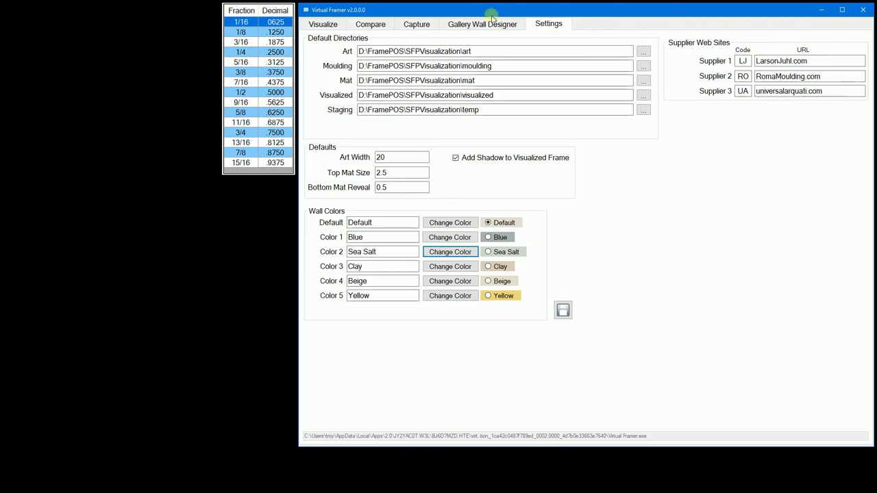
left_click(417, 24)
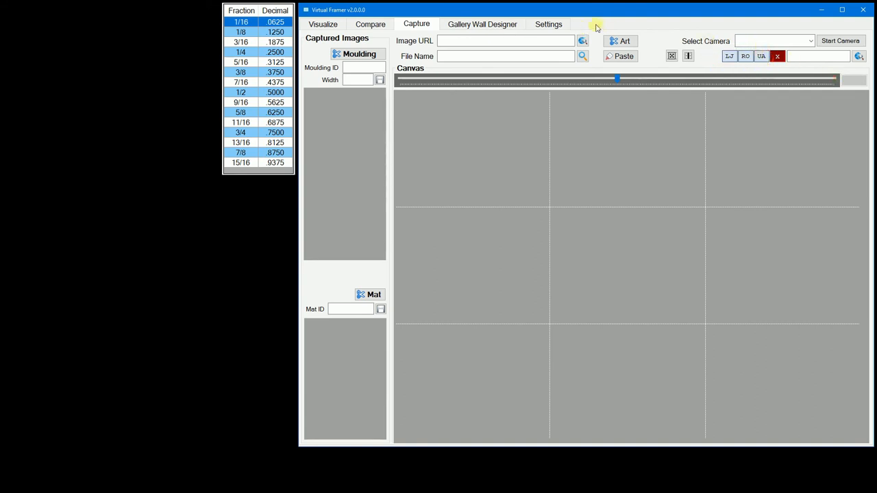
left_click(549, 24)
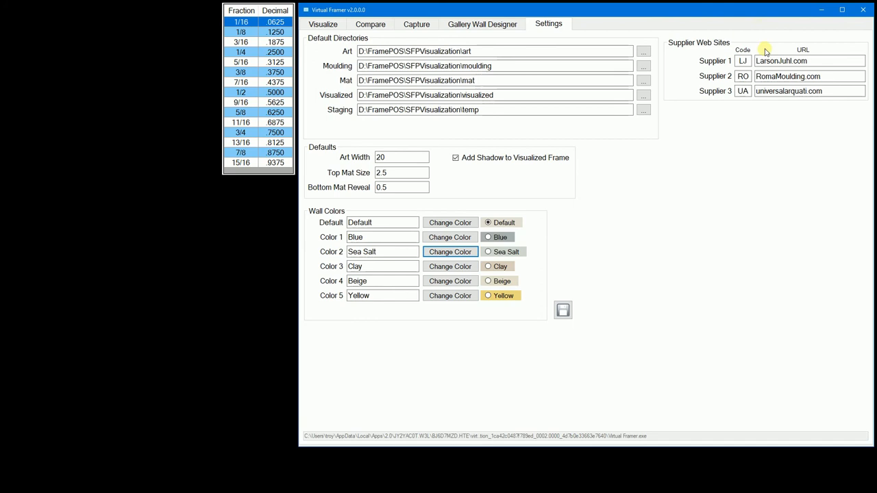
mouse_move(765, 50)
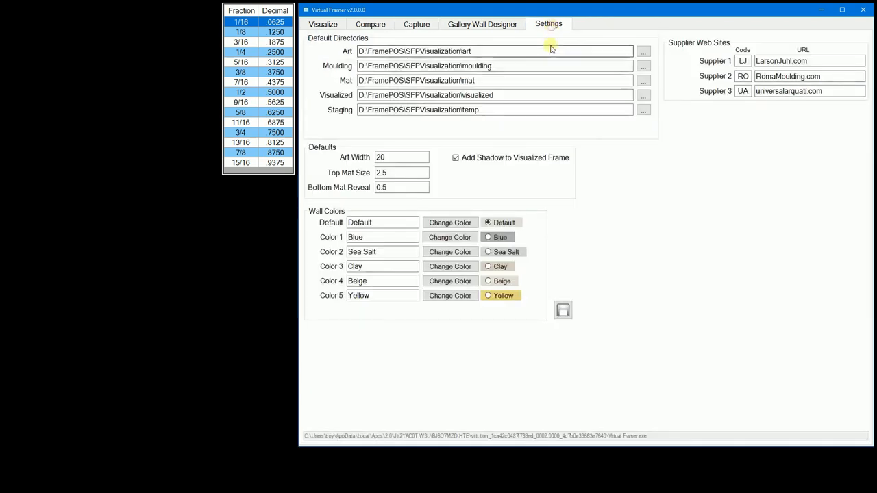
mouse_move(573, 288)
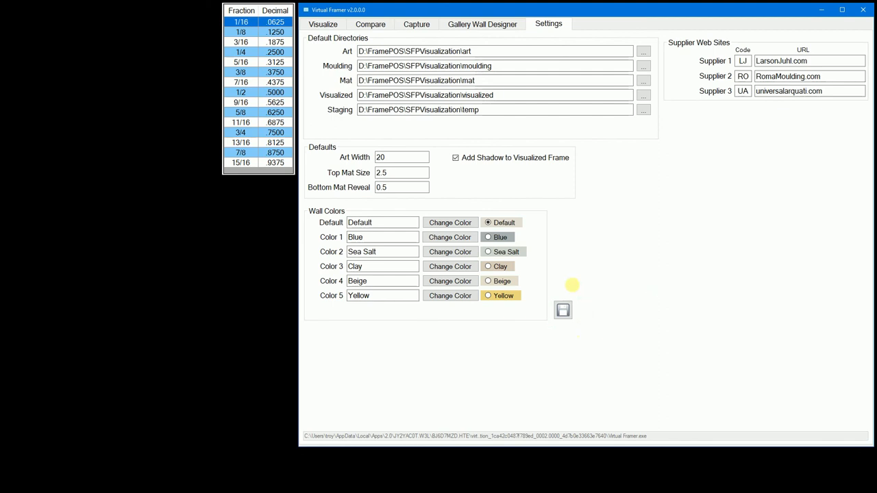
mouse_move(459, 400)
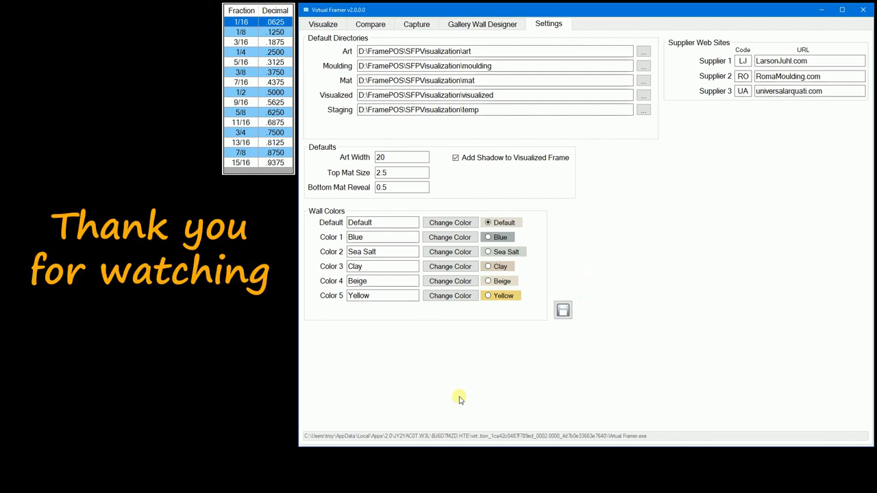